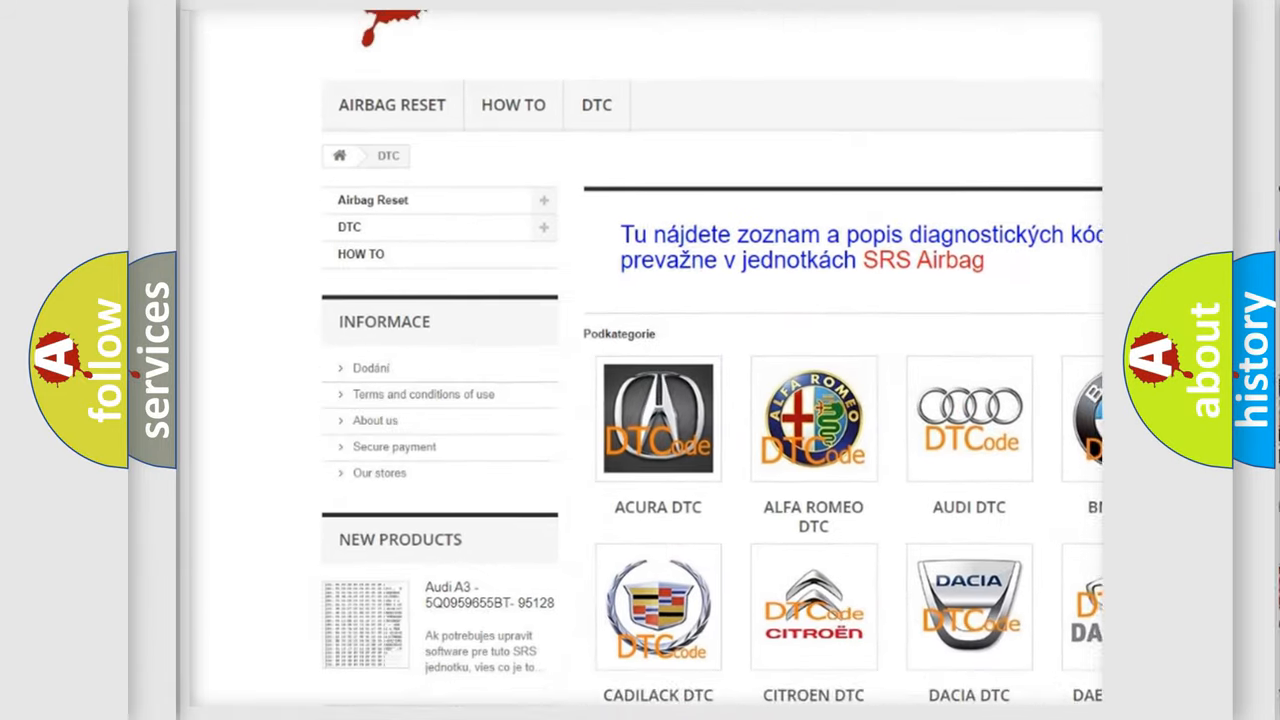
scroll("down", 3)
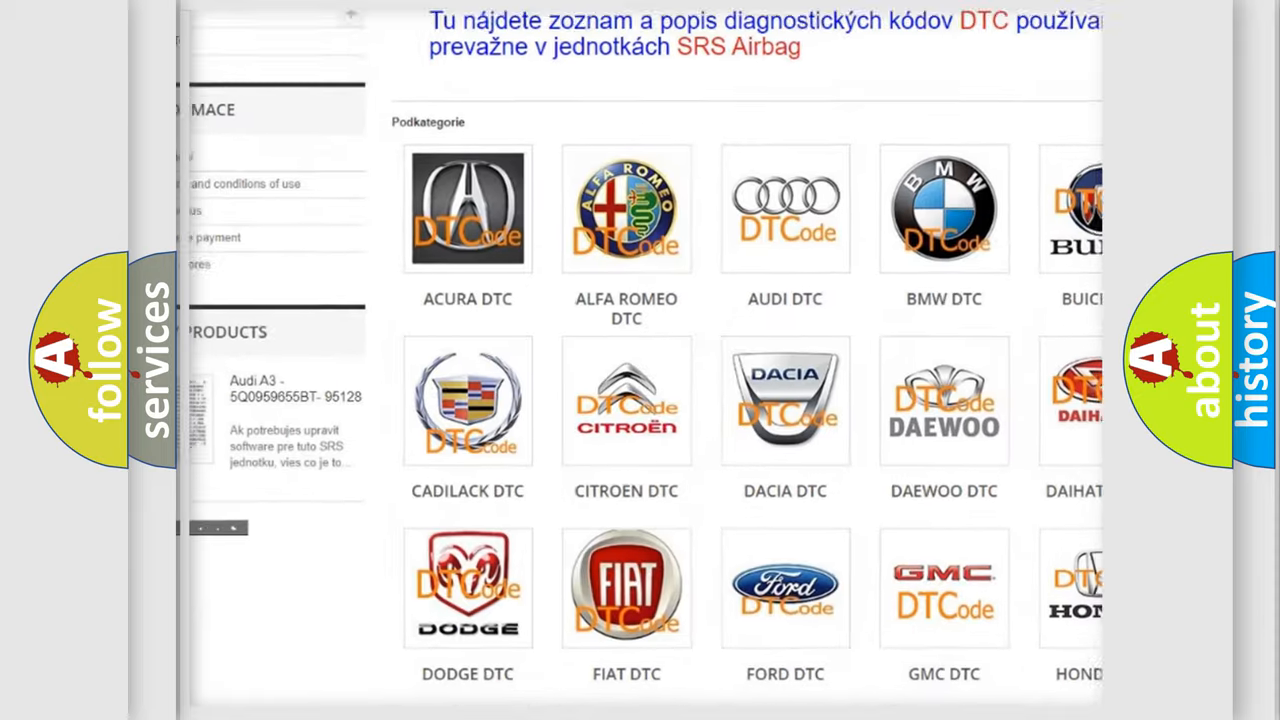
scroll("down", 3)
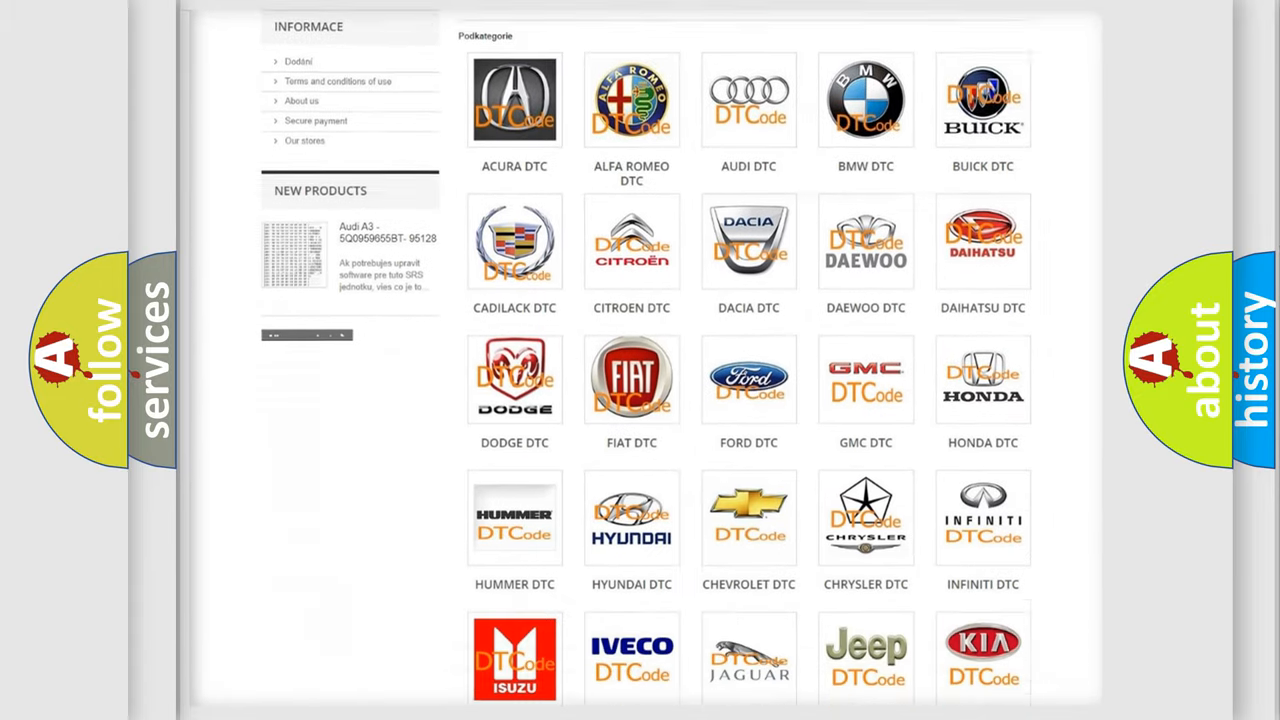
scroll("down", 3)
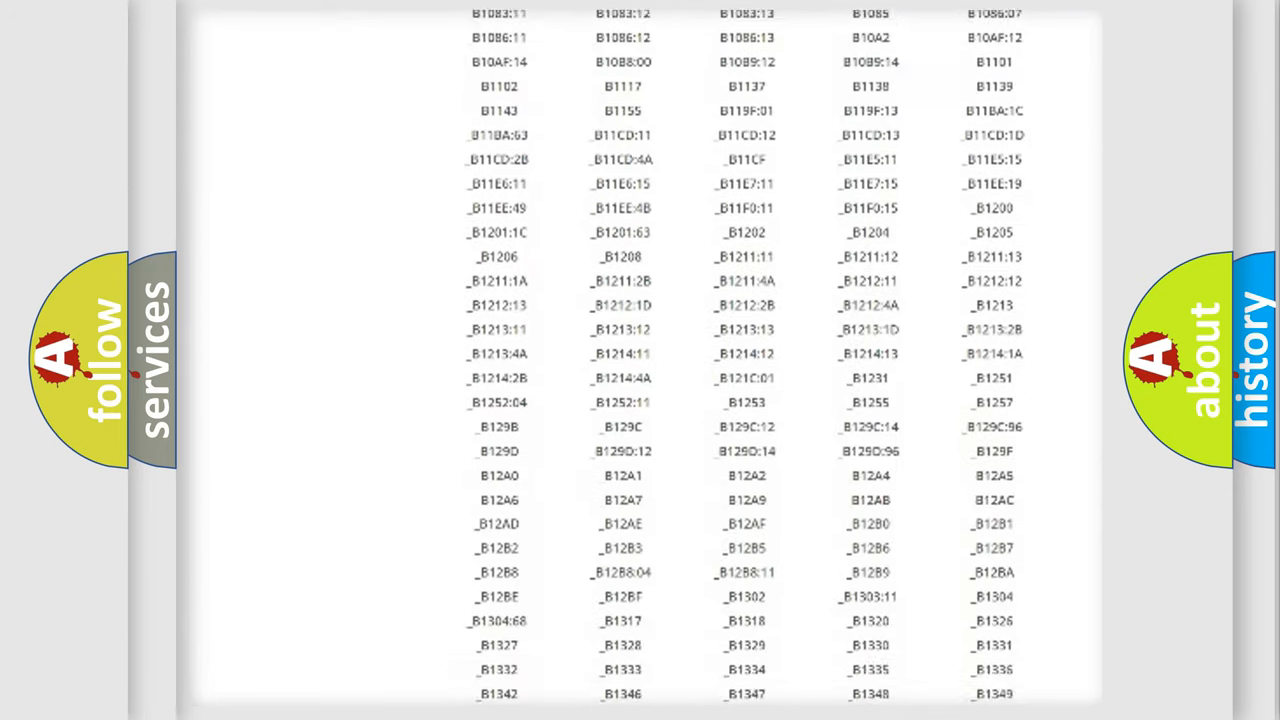
scroll("down", 3)
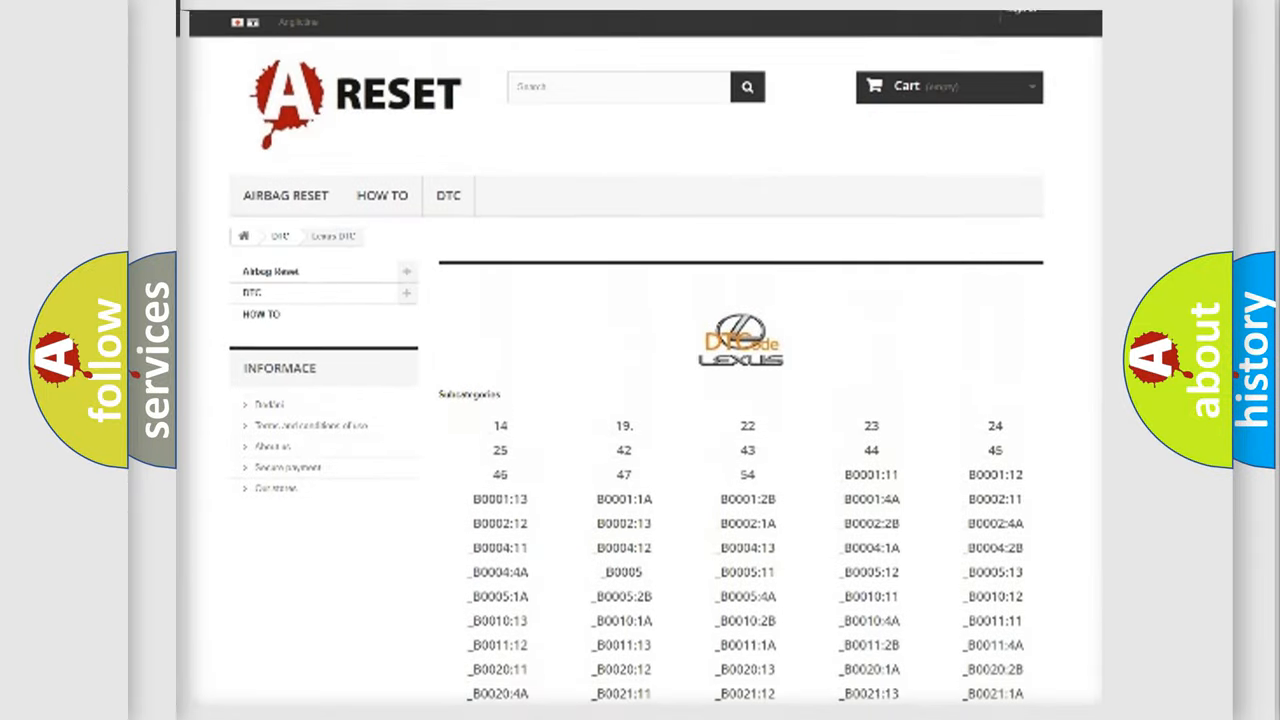
scroll("up", 3)
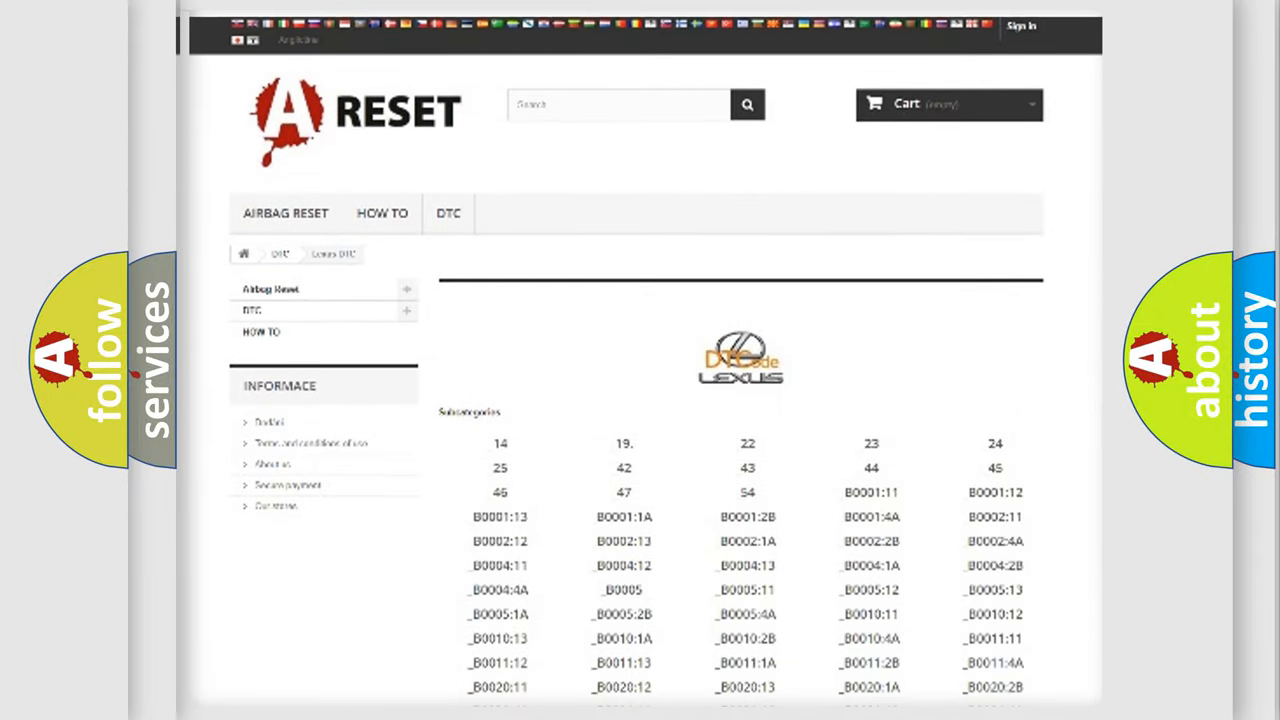